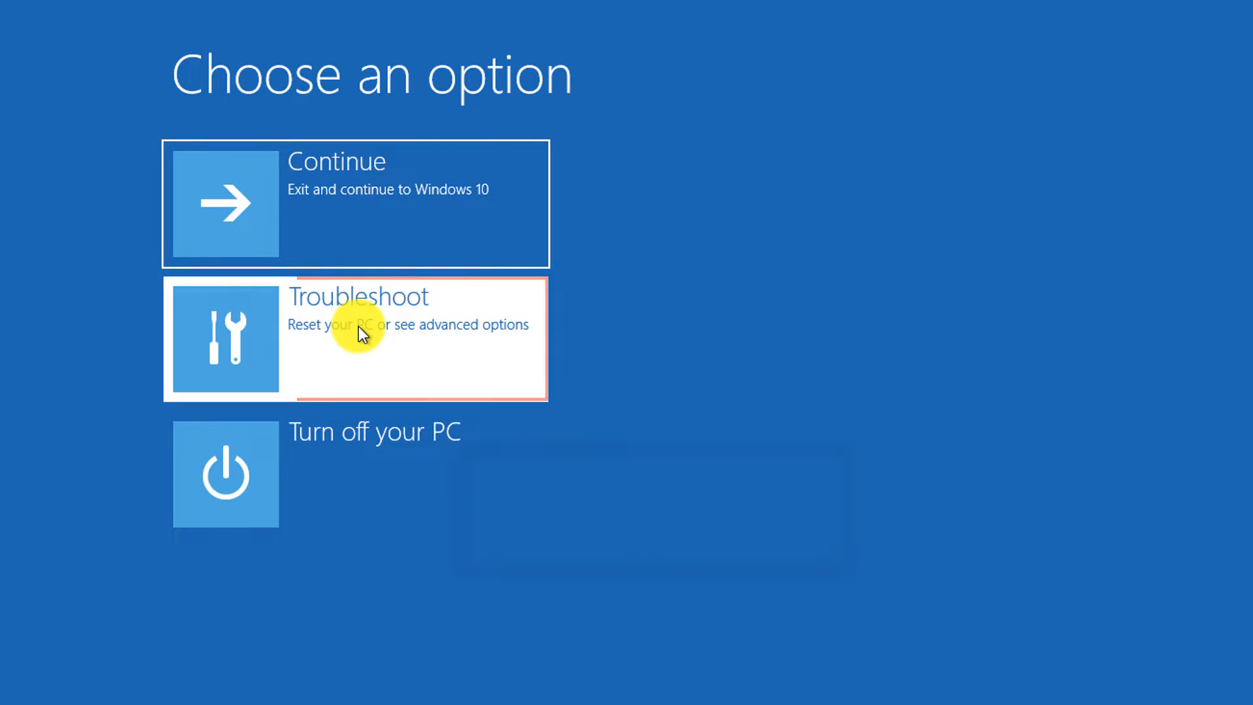
# Browse Troubleshoot and Advanced options, then Shift+Restart Windows back into the recovery screen.
pyautogui.click(355, 338)
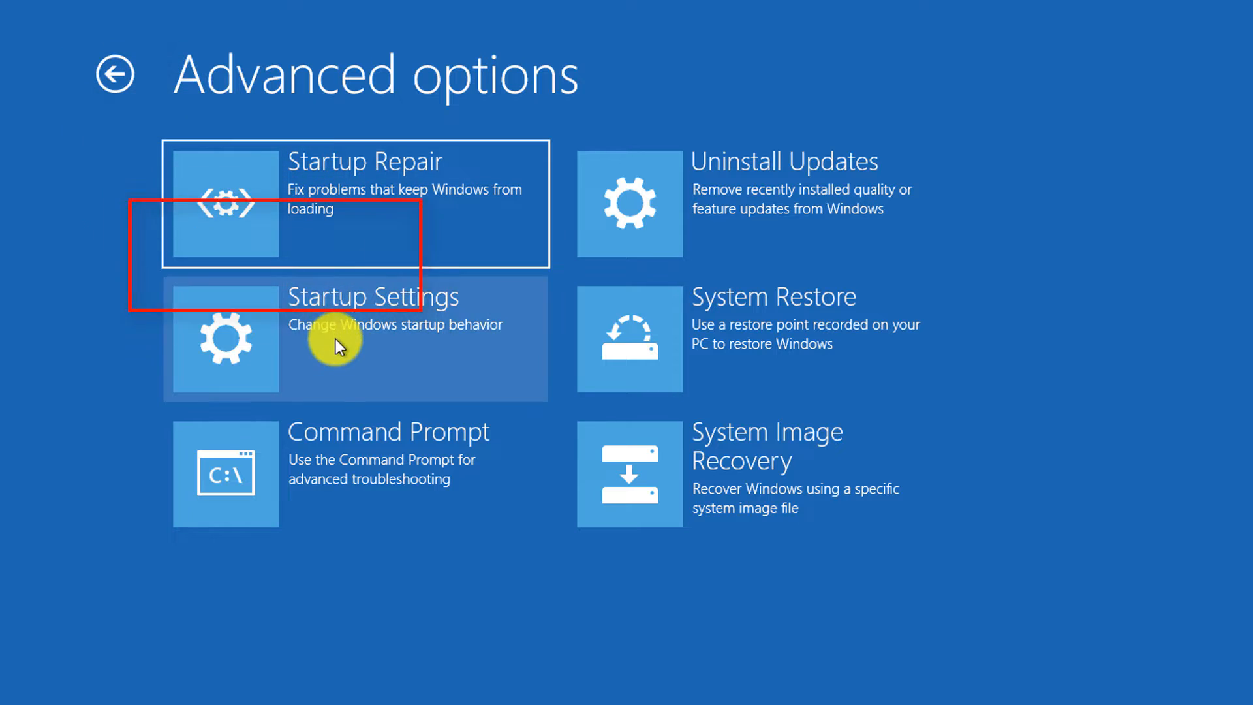
pyautogui.click(355, 339)
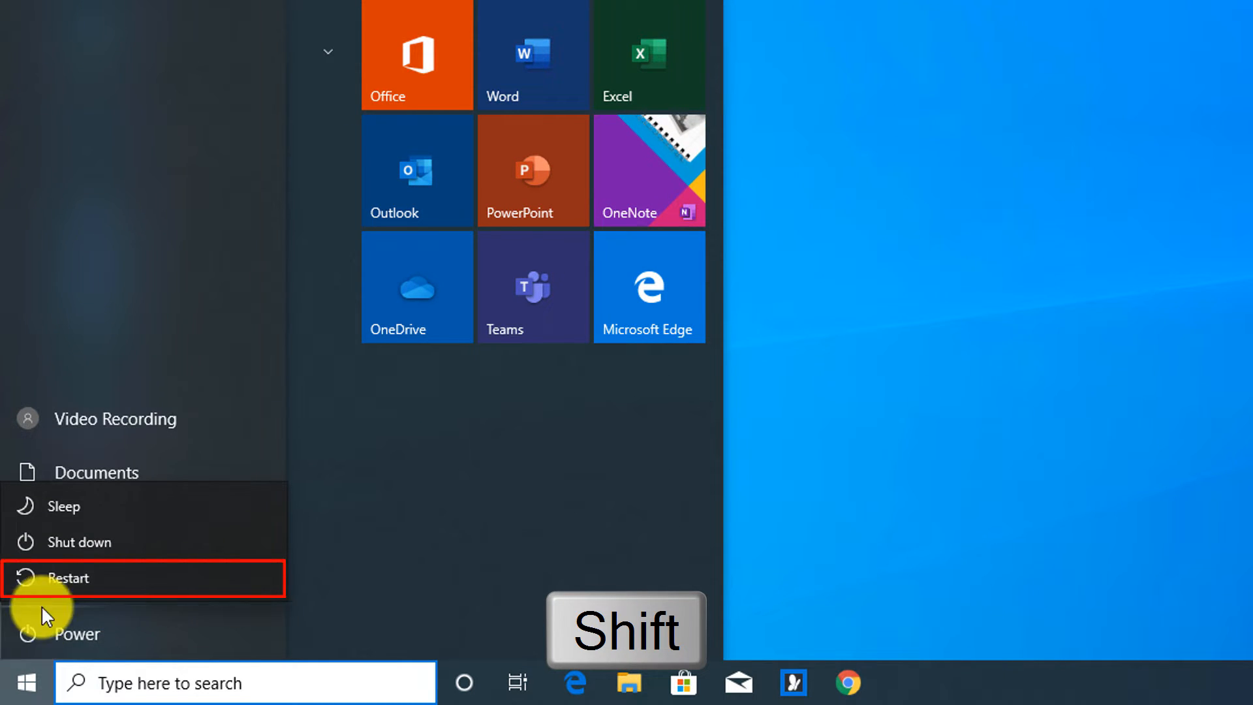
pyautogui.click(67, 577)
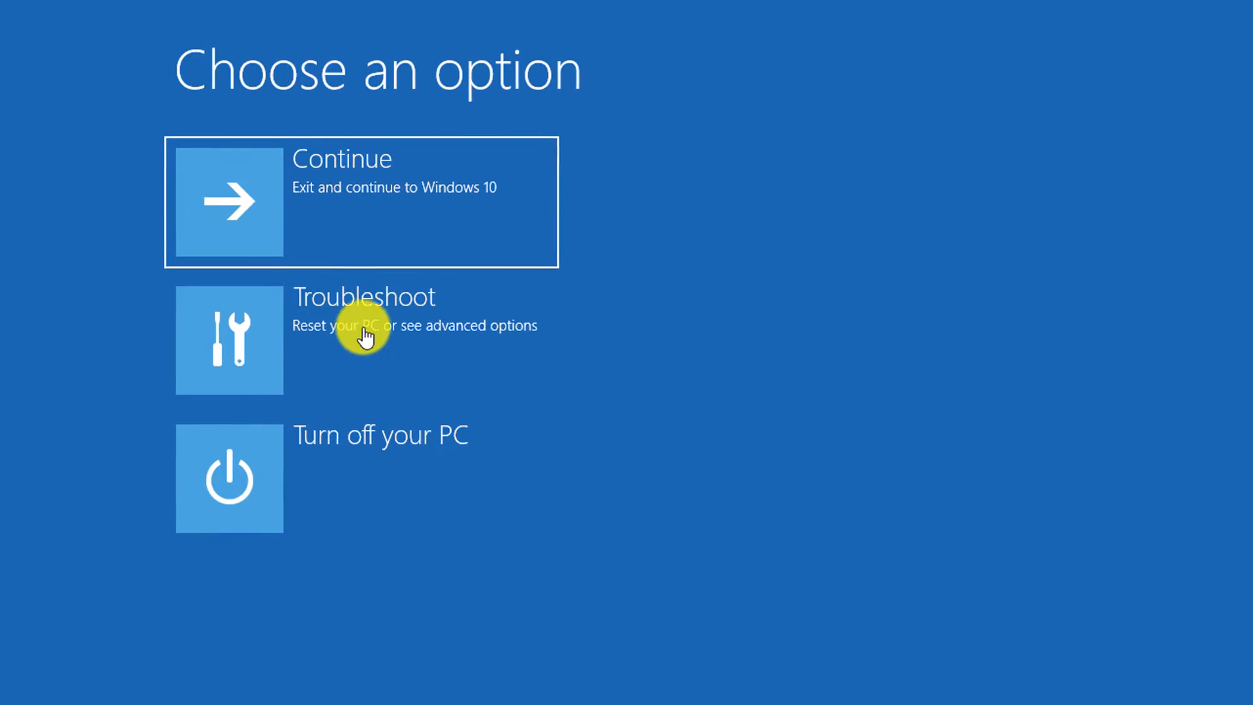
# Choose Continue on the recovery screen to exit and boot into Windows 10.
pyautogui.click(360, 339)
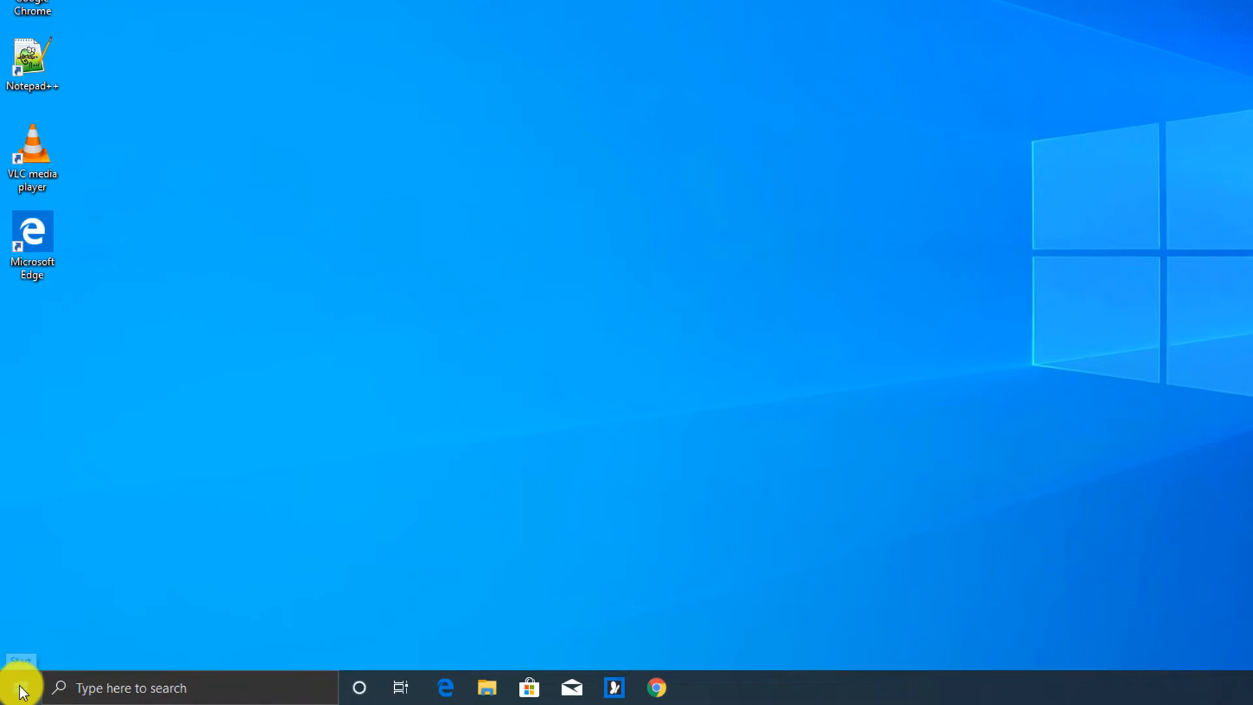
# Use Restart now under Advanced startup in Settings > Update & Security > Recovery.
pyautogui.click(19, 687)
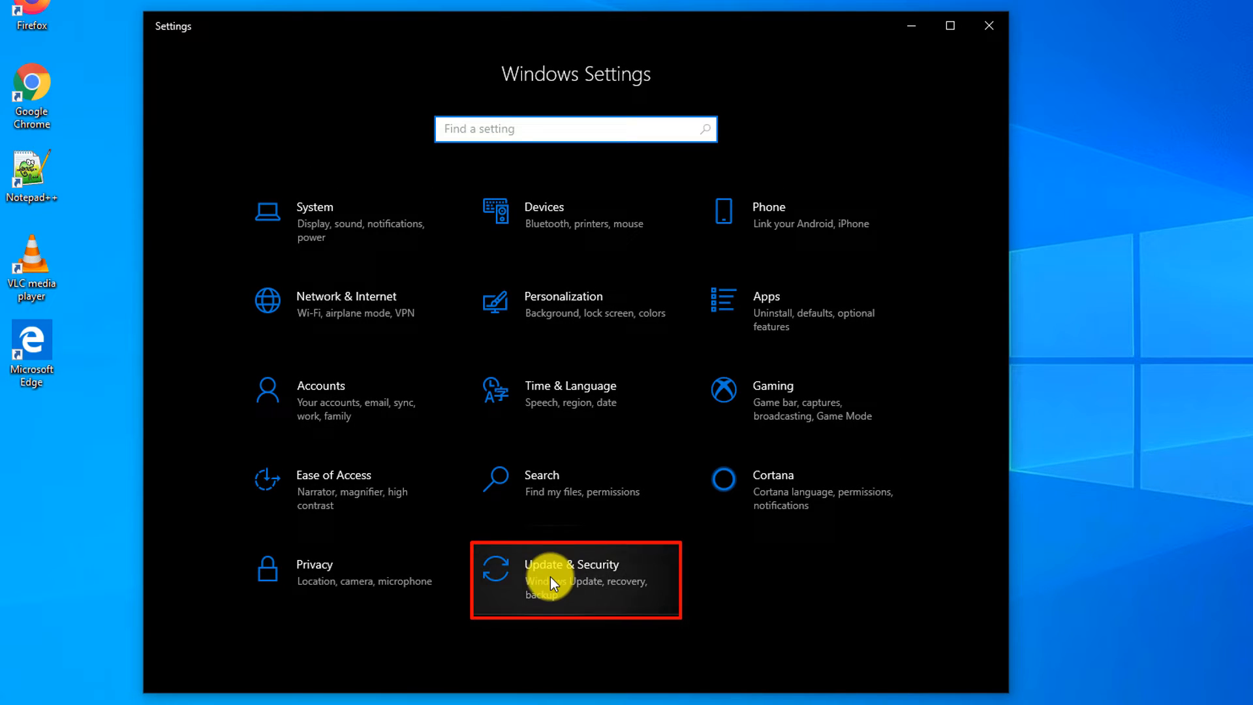
pyautogui.click(572, 573)
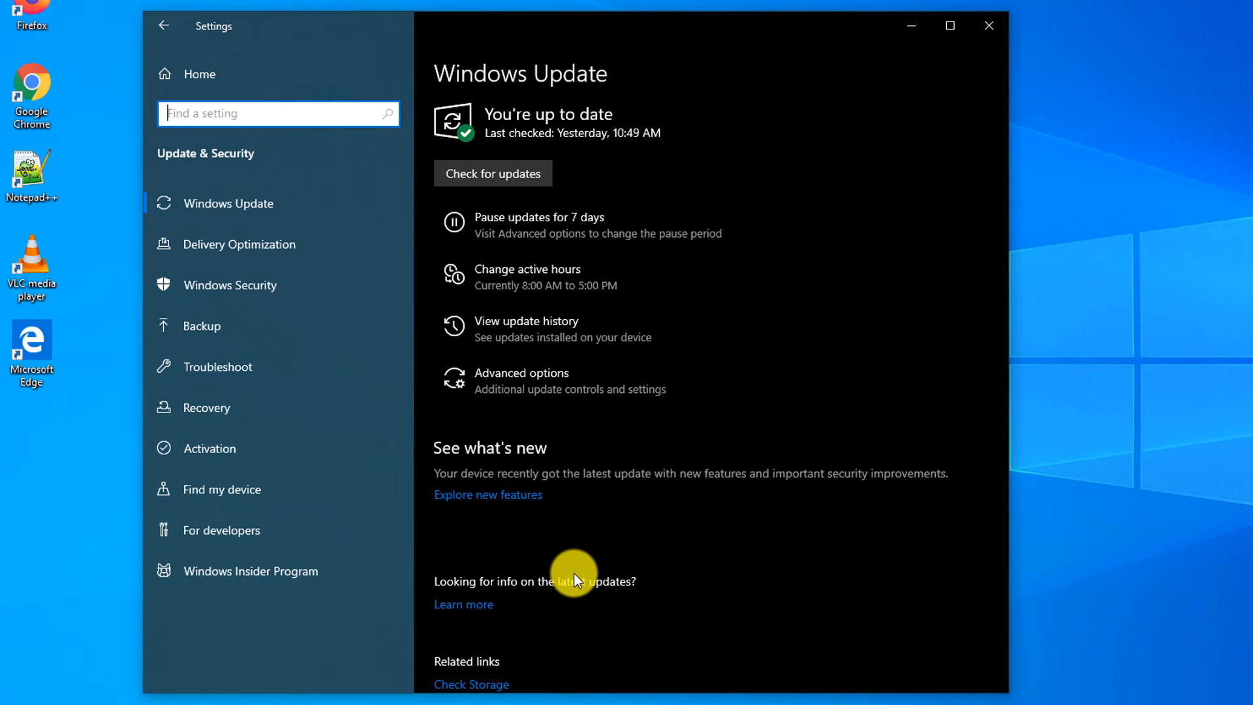
pyautogui.click(205, 407)
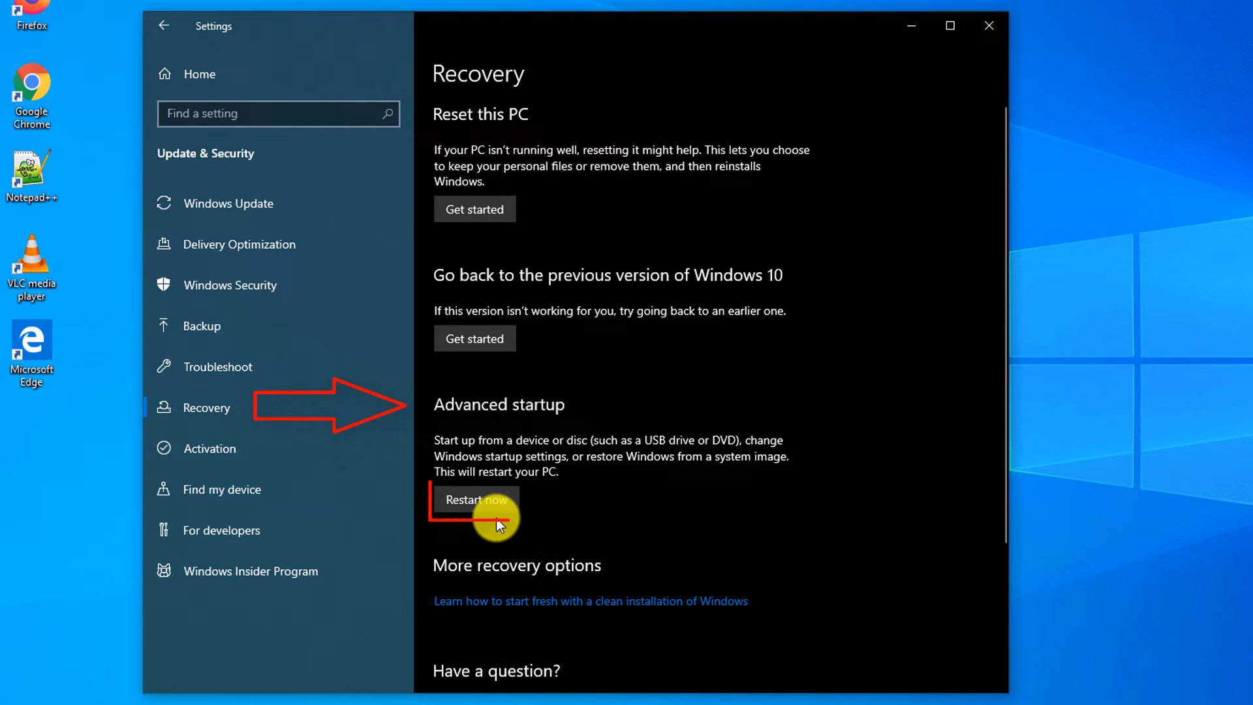
pyautogui.click(474, 499)
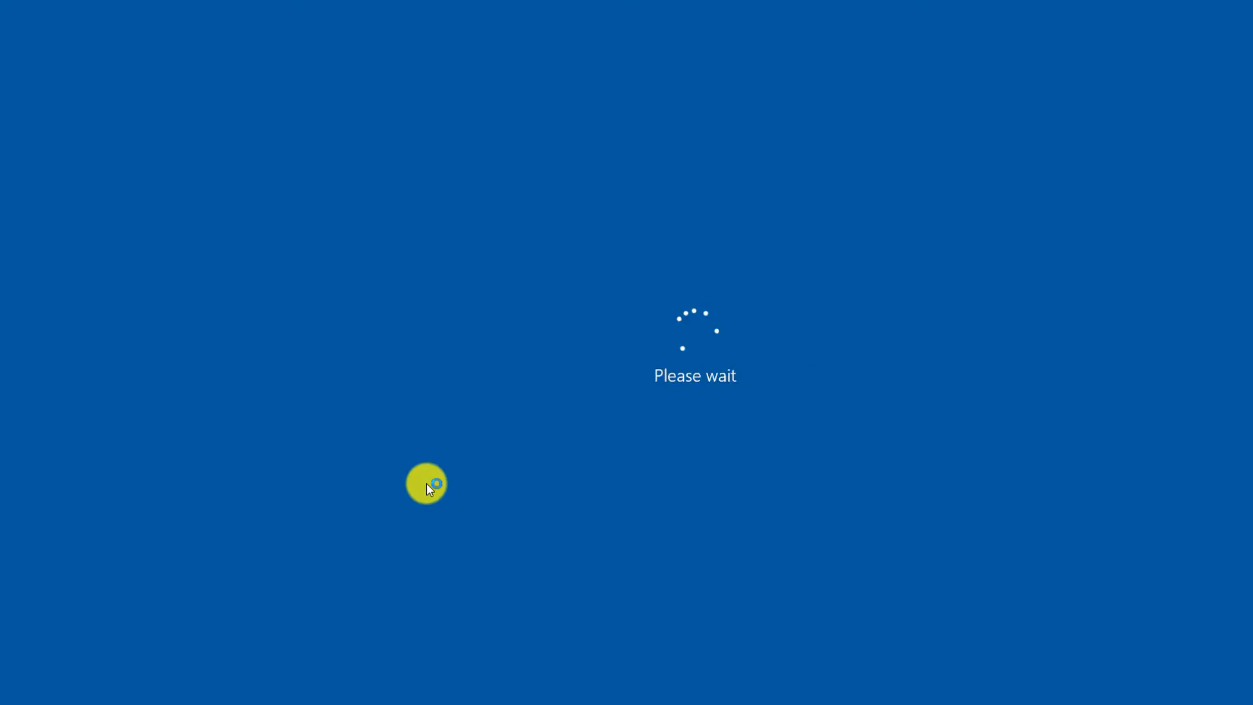